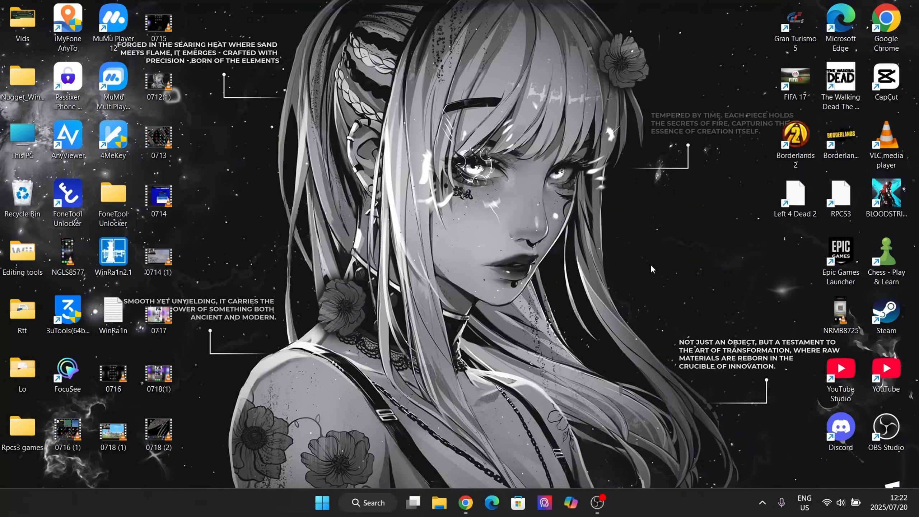
mouse_move(231, 302)
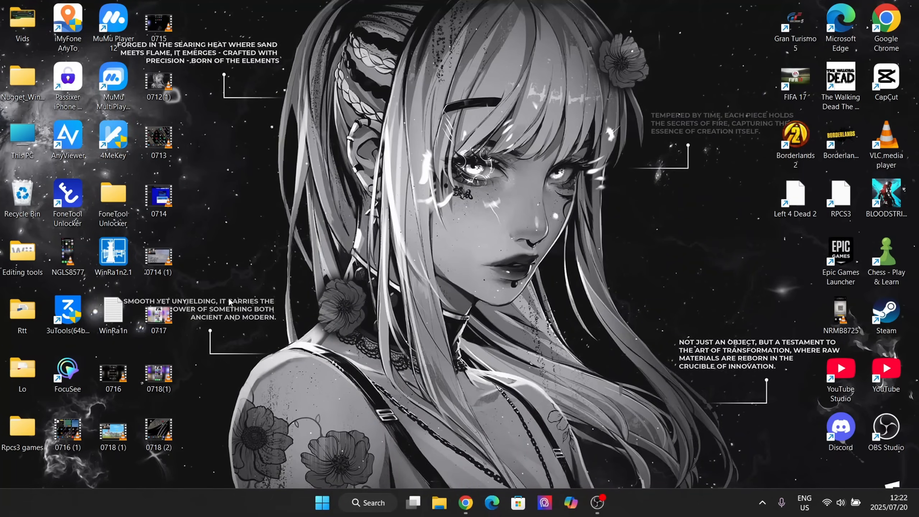
mouse_move(478, 393)
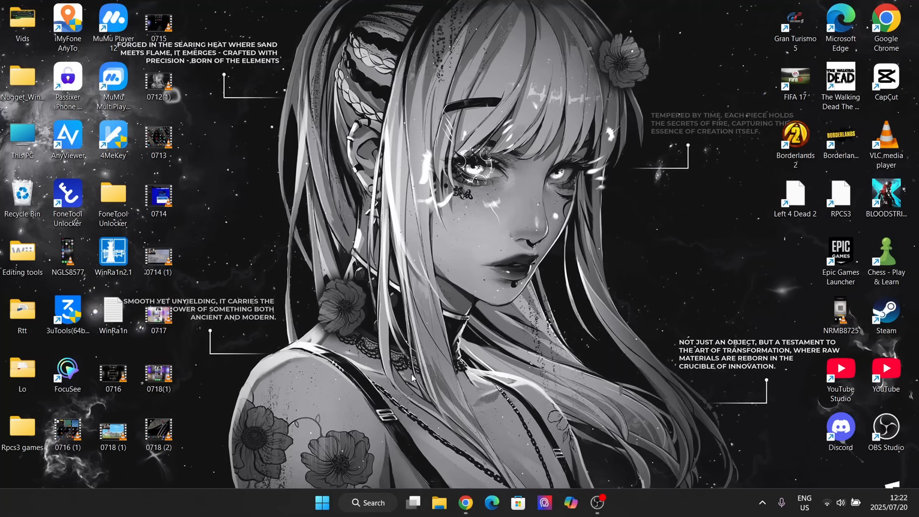
mouse_move(450, 250)
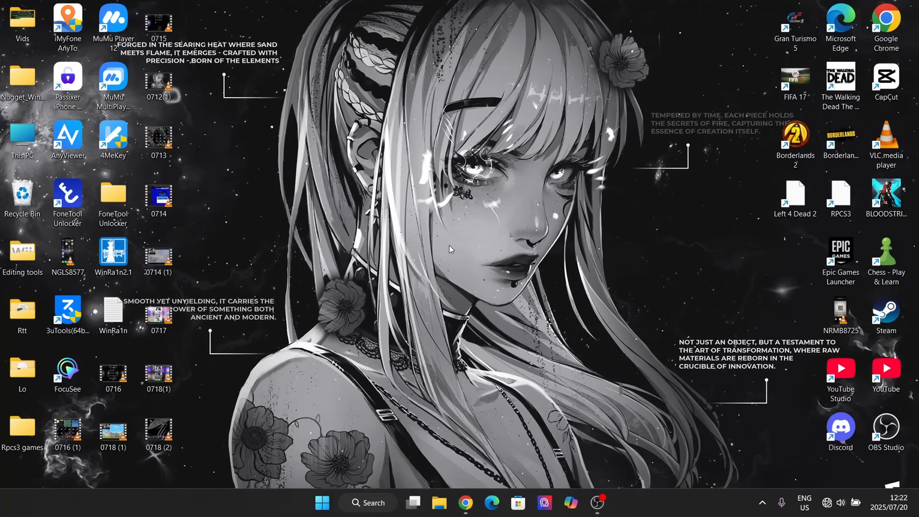
mouse_move(374, 185)
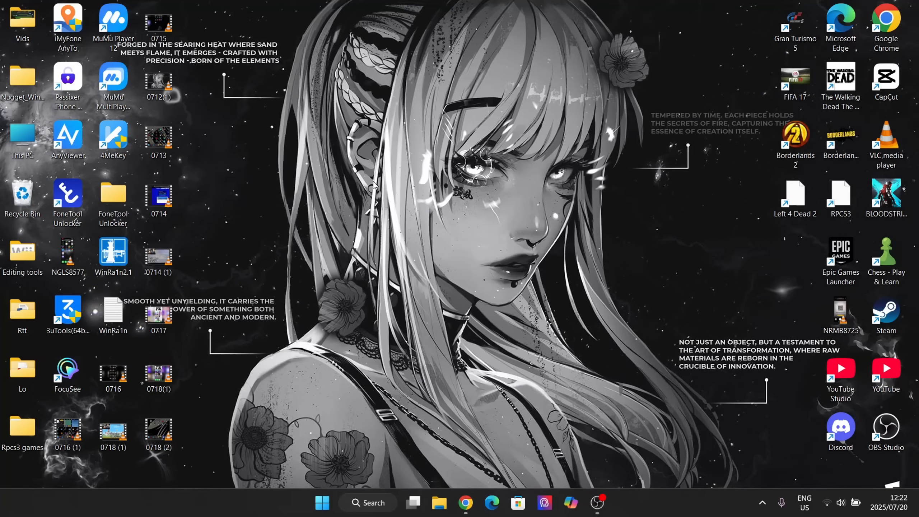
Launch MuMu Player 12 to its Android home screen, then minimize its window.
click(67, 20)
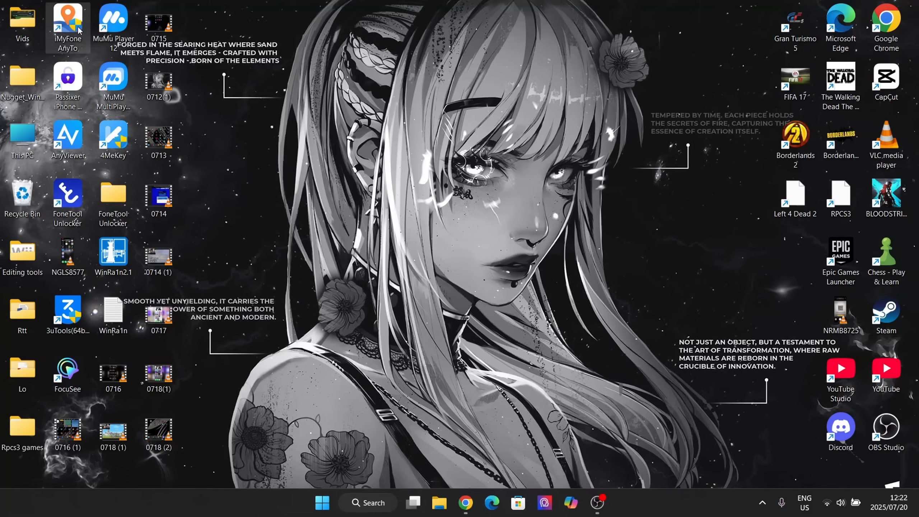
mouse_move(87, 55)
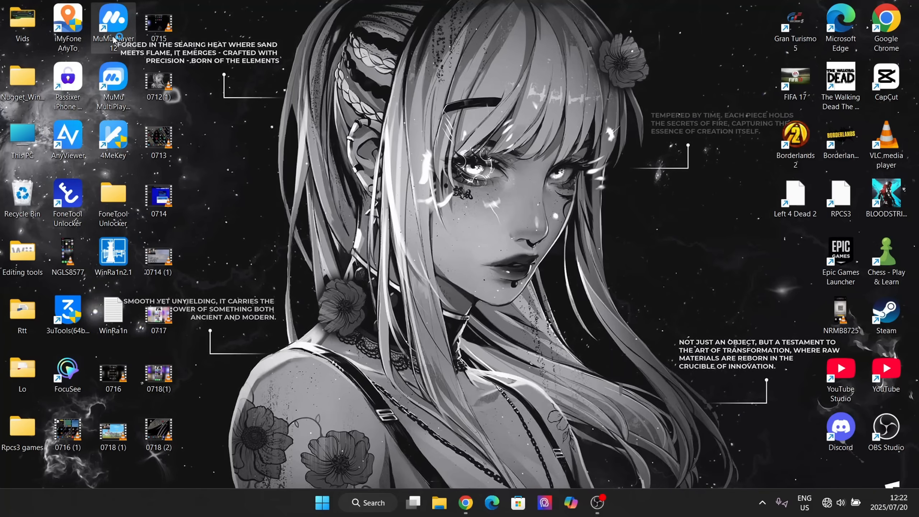
double_click(111, 21)
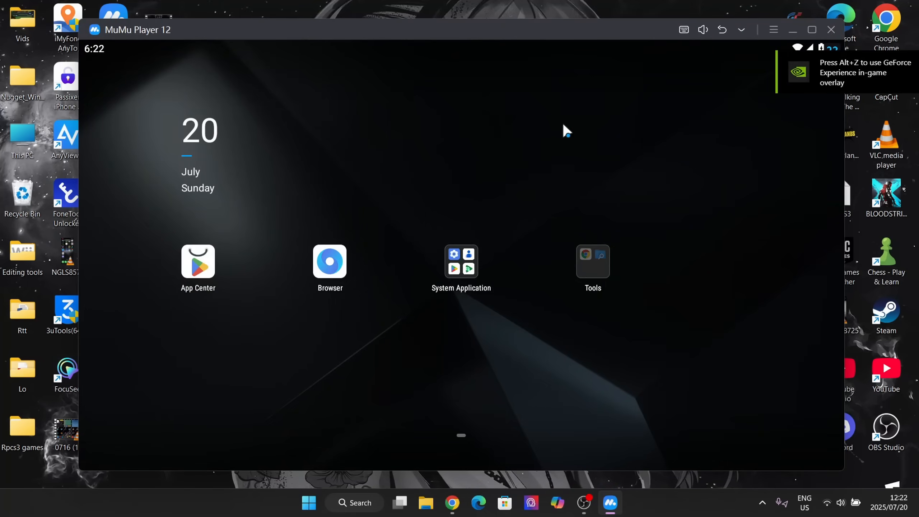
mouse_move(515, 260)
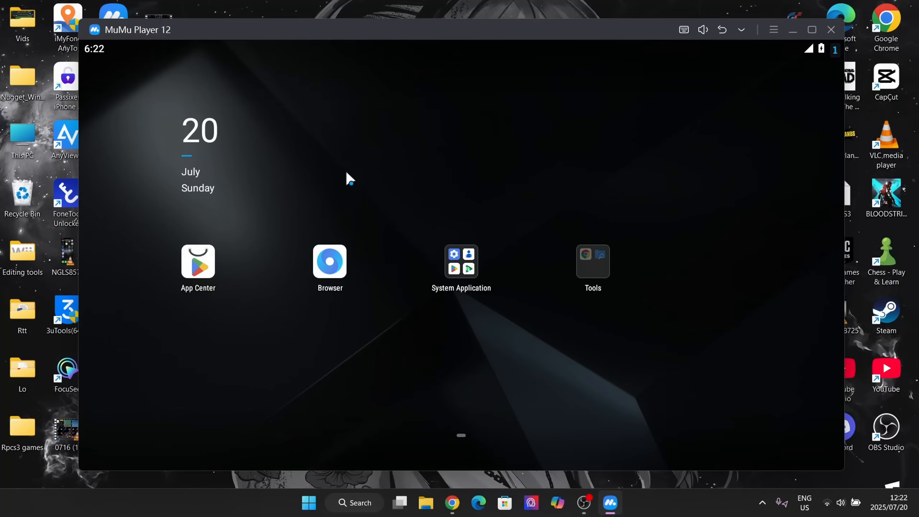
mouse_move(371, 174)
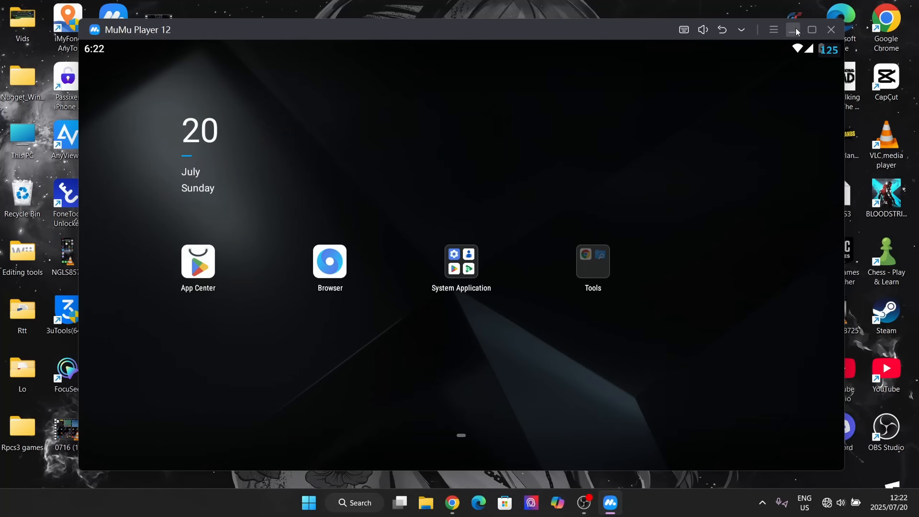
click(792, 29)
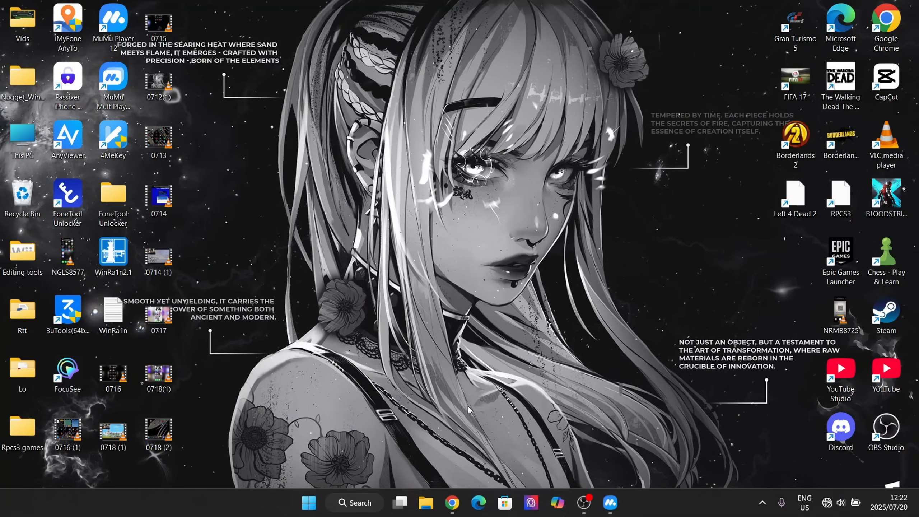
mouse_move(512, 456)
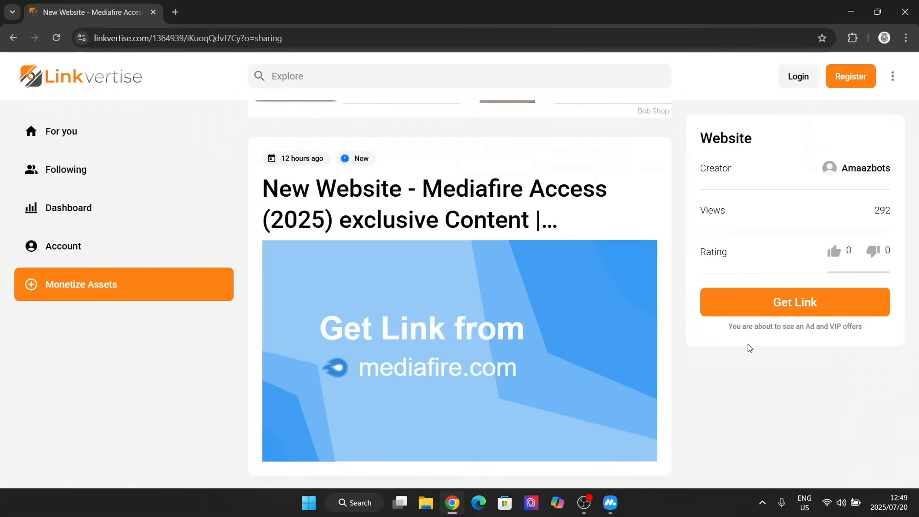
mouse_move(775, 303)
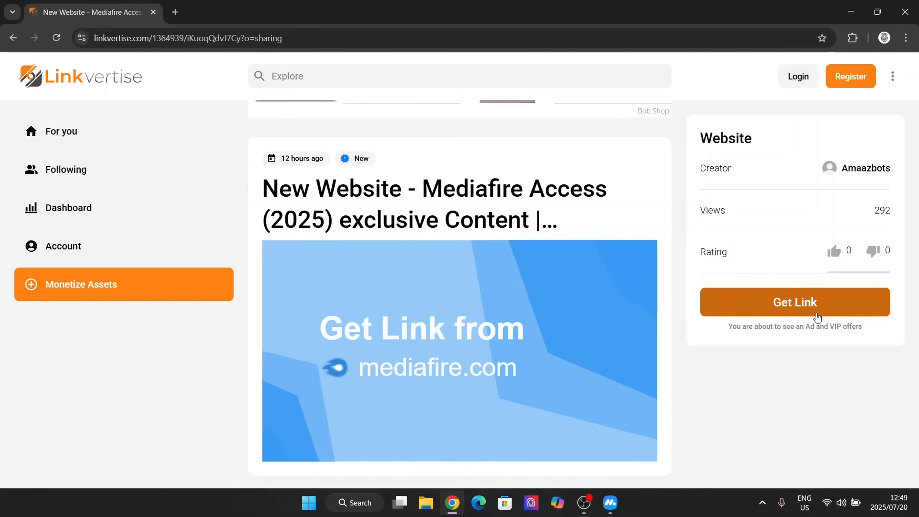
Pass the Linkvertise countdown and open the unlocked MediaFire page for the Delta APK.
click(795, 302)
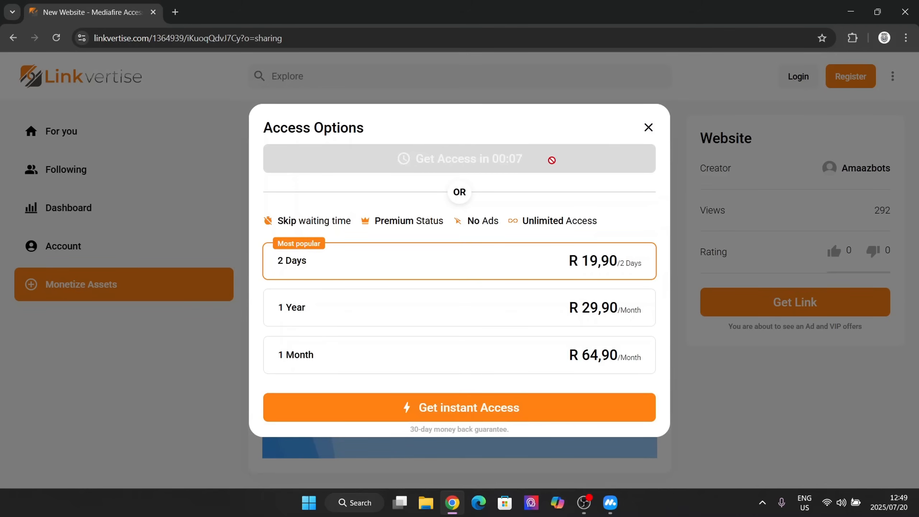
mouse_move(654, 219)
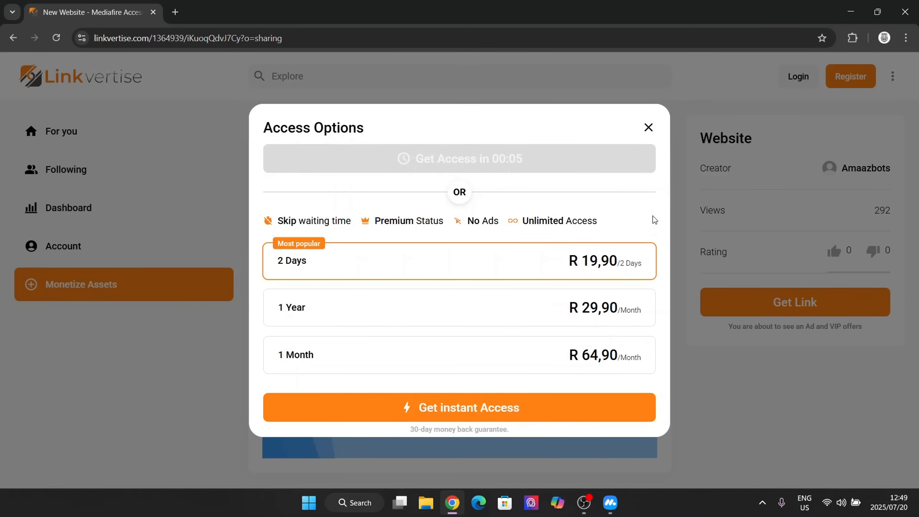
mouse_move(573, 177)
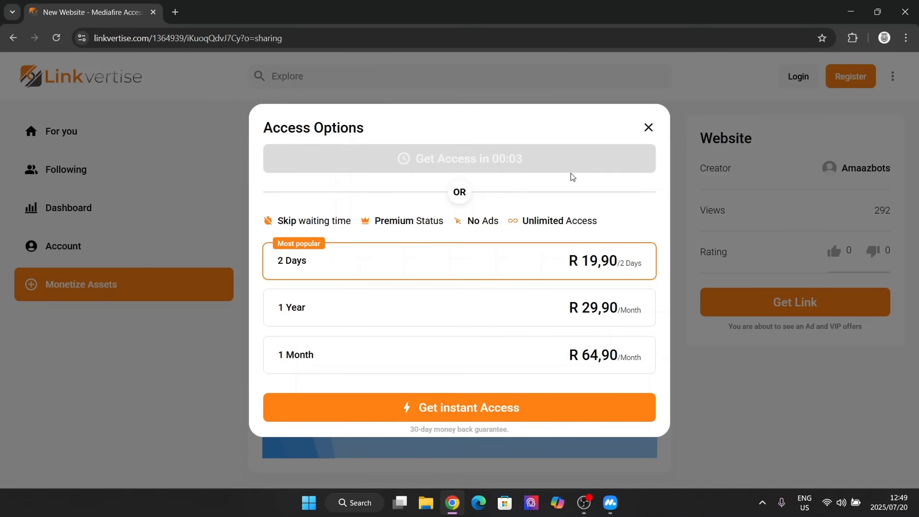
mouse_move(521, 186)
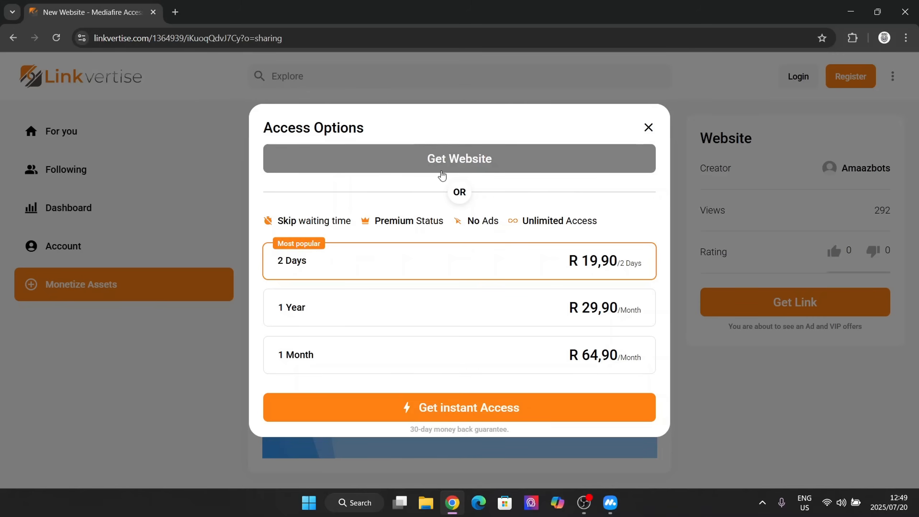
click(459, 159)
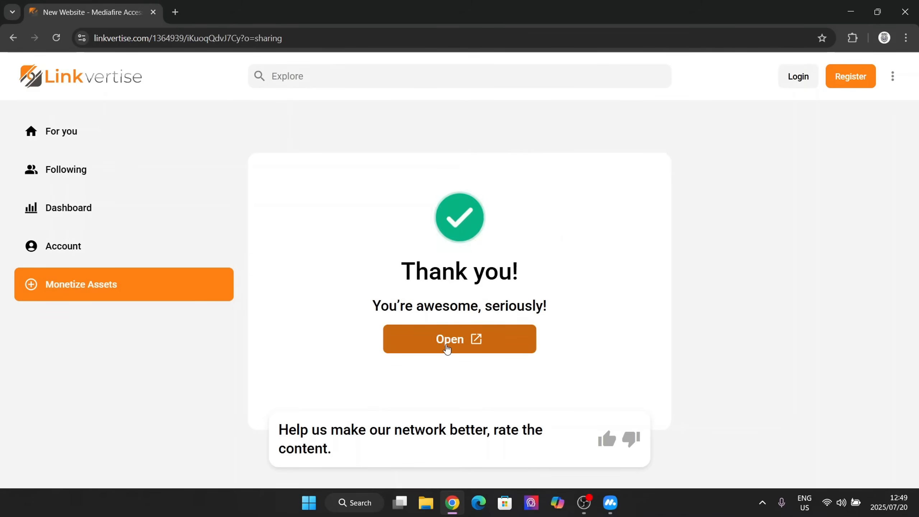
click(459, 339)
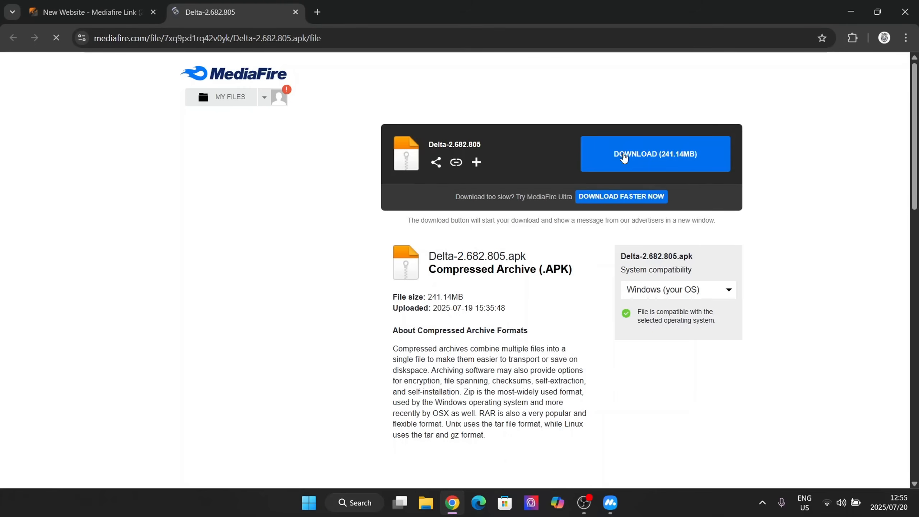
mouse_move(235, 82)
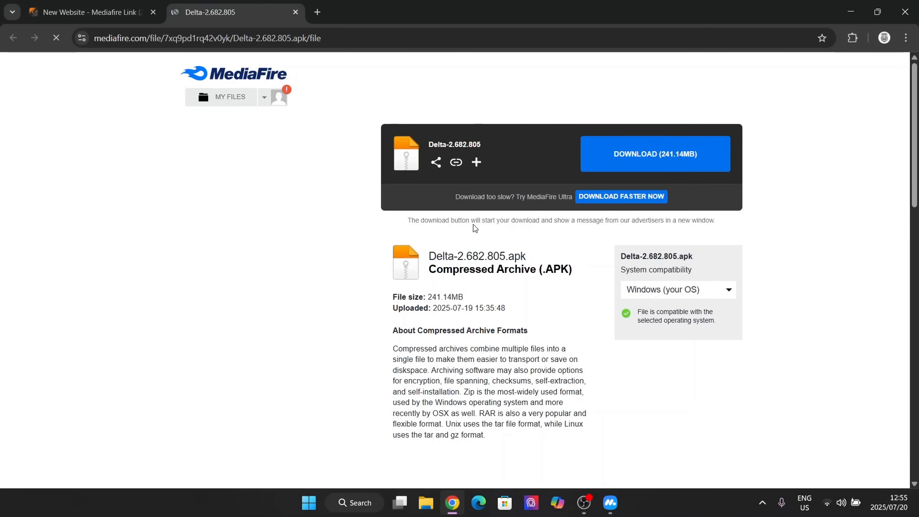
Download Delta-2.682.805.apk from MediaFire, check its progress, and minimize the browser.
click(655, 154)
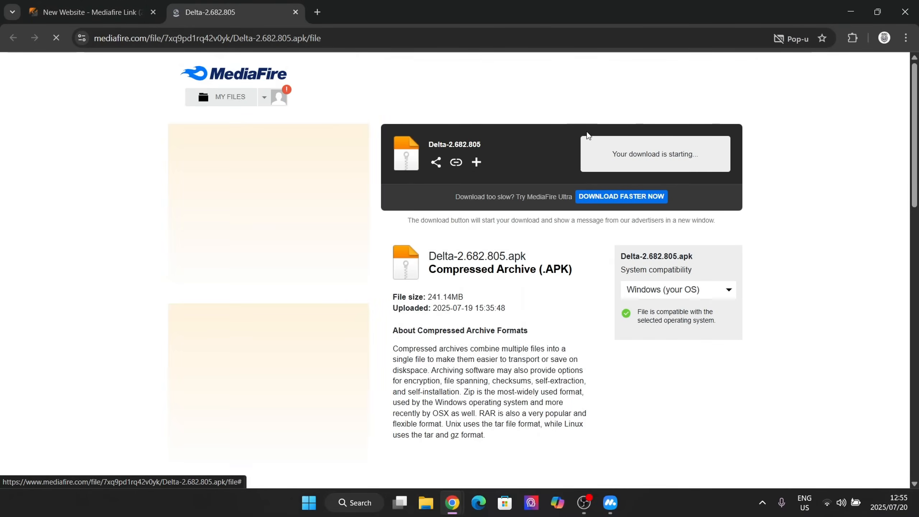
click(862, 37)
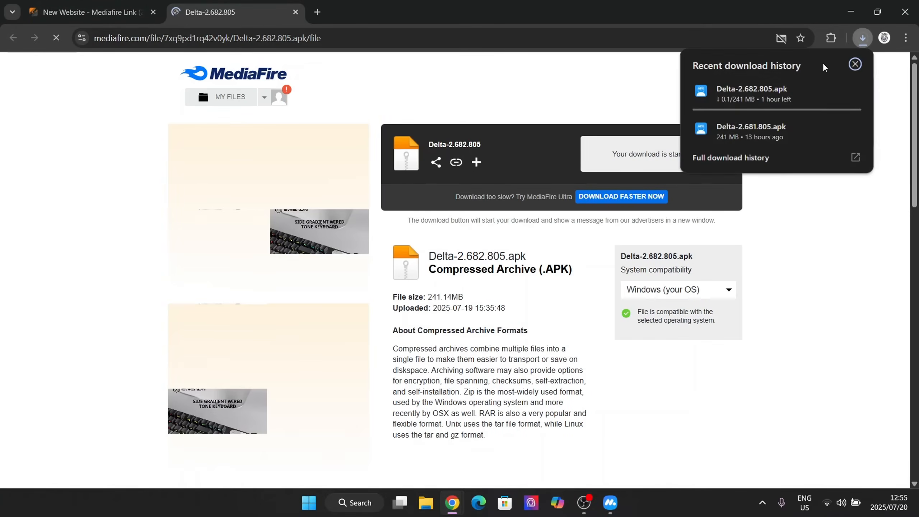
click(855, 64)
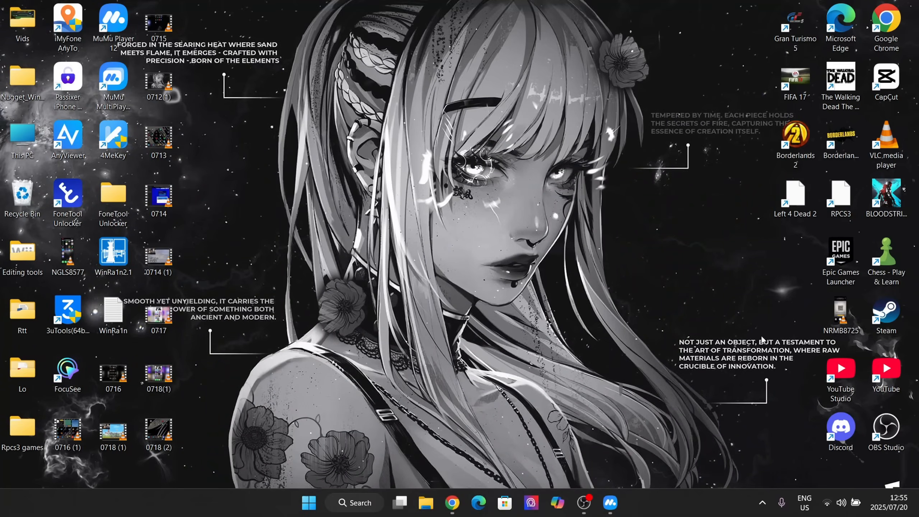
mouse_move(485, 324)
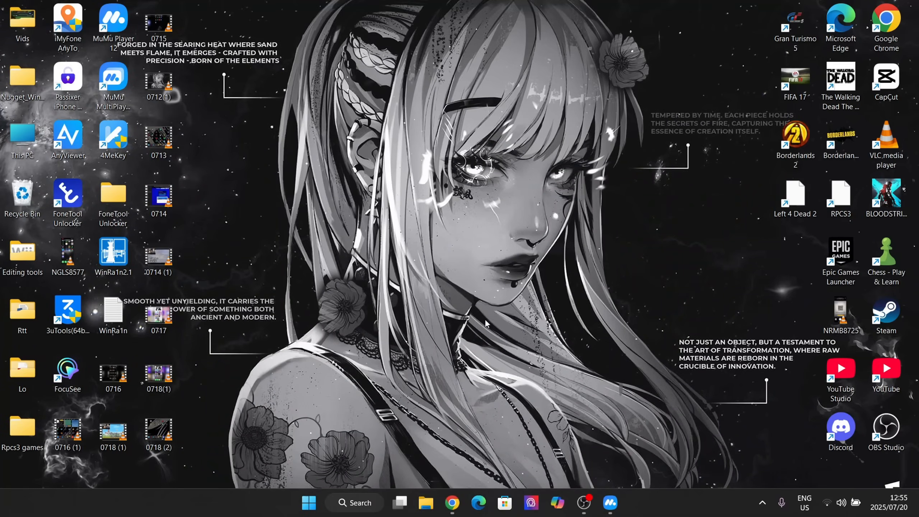
Restore MuMu Player 12 from the taskbar to its Android home screen.
click(610, 503)
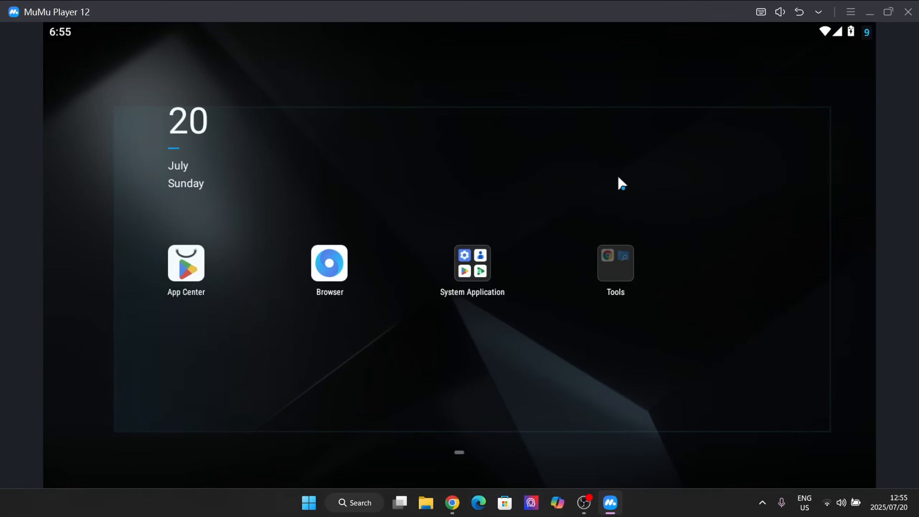
Install Delta-2.681.805 APK from Downloads via the emulator's APK installation menu.
click(818, 12)
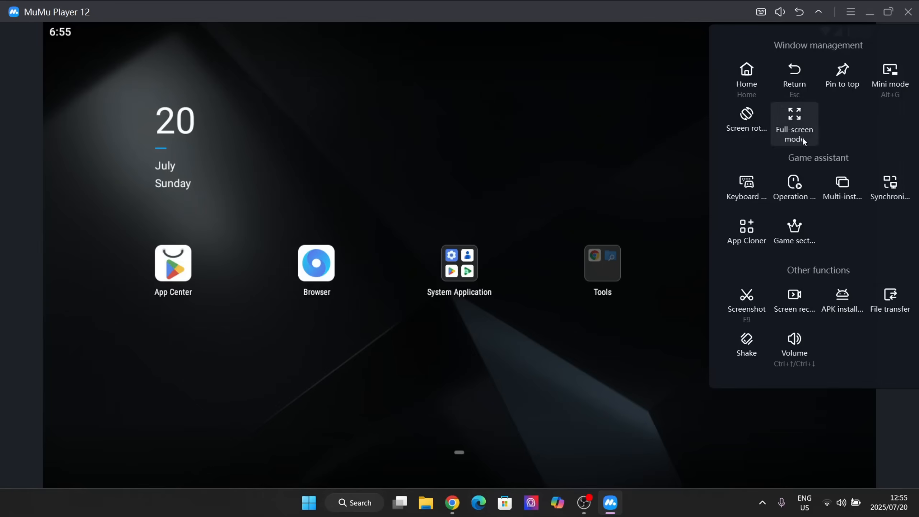
mouse_move(844, 316)
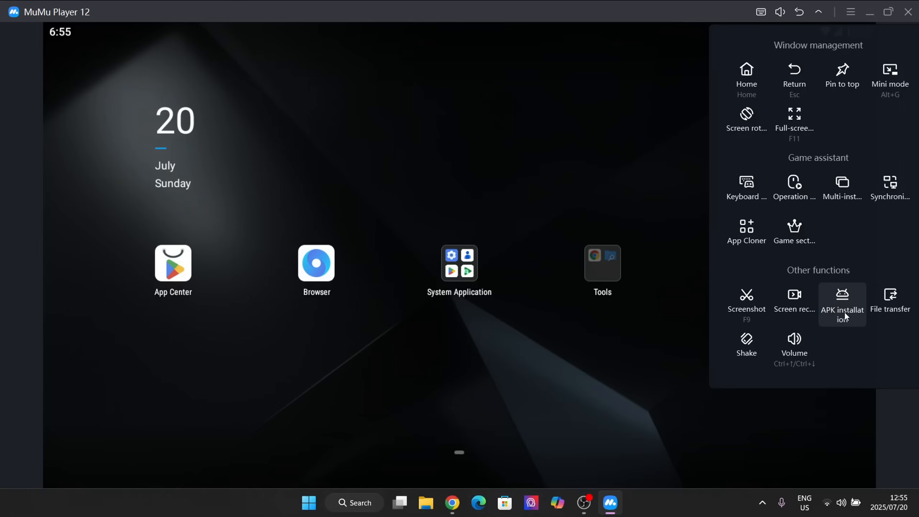
click(842, 303)
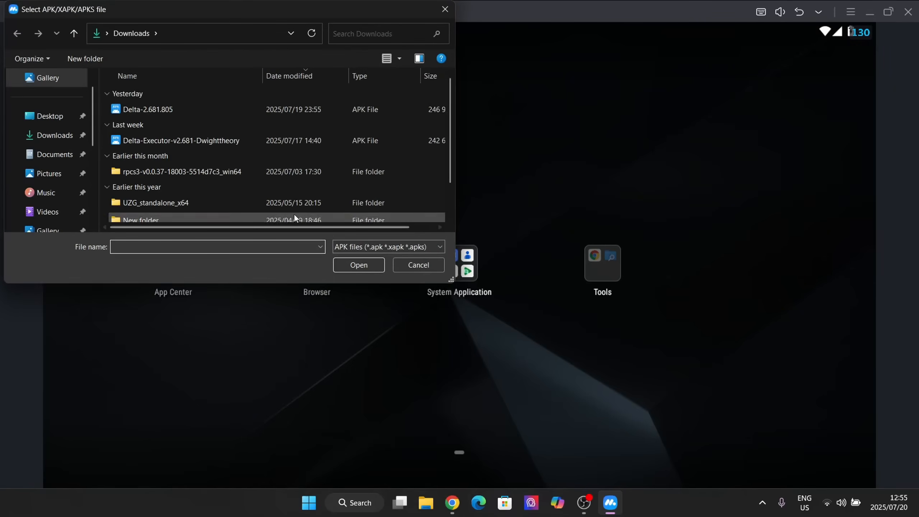
click(148, 109)
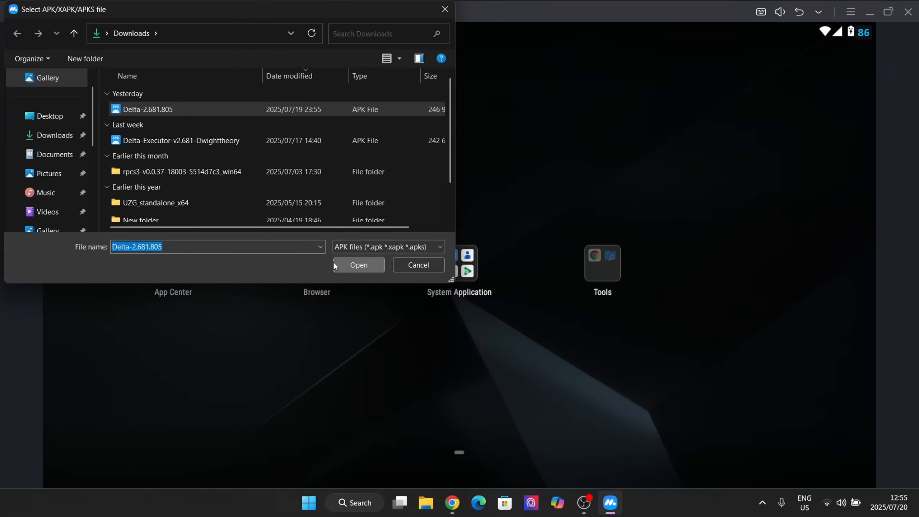
mouse_move(344, 293)
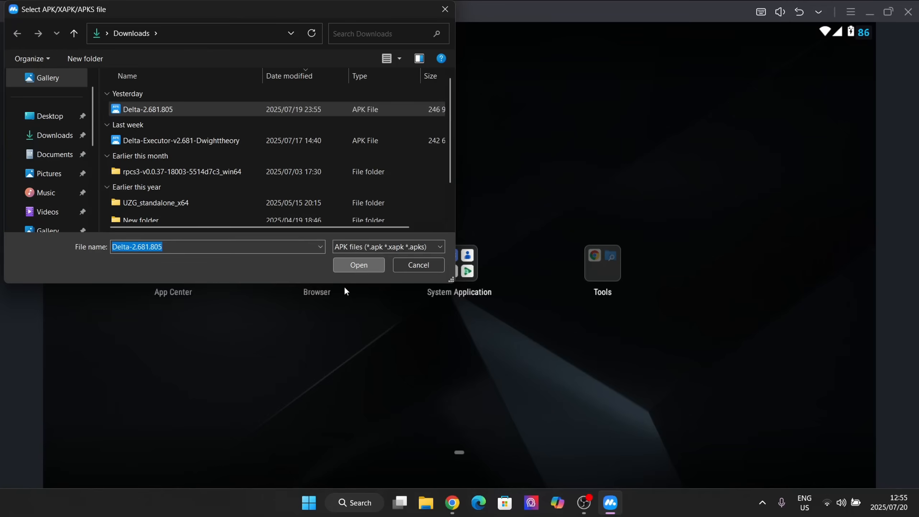
mouse_move(758, 258)
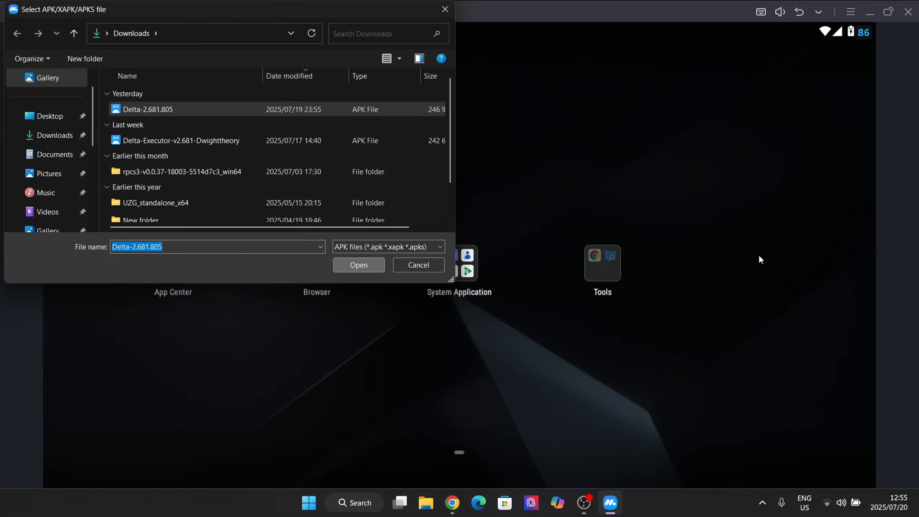
click(358, 265)
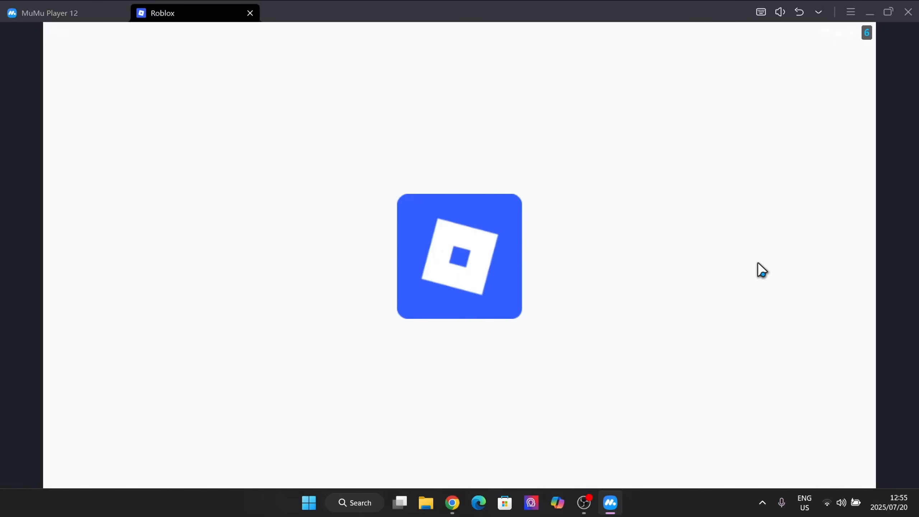
mouse_move(569, 369)
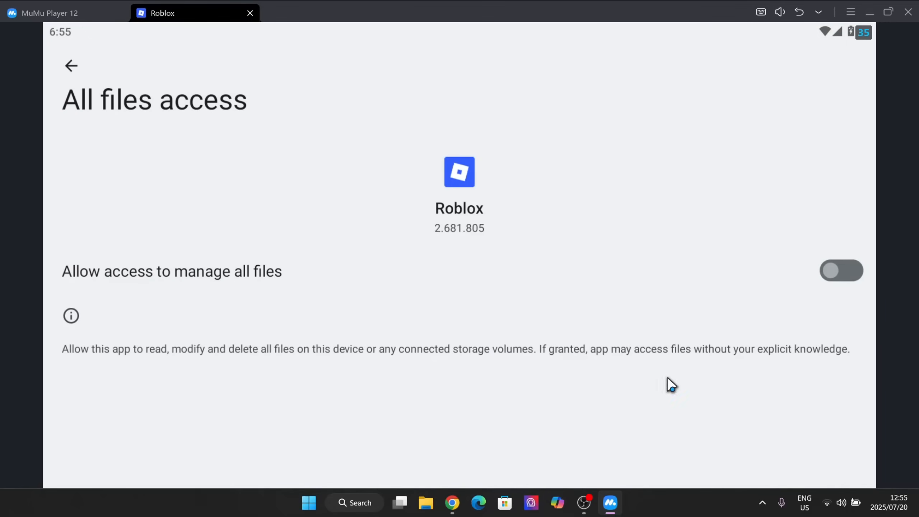
Turn on 'Allow access to manage all files' for Roblox.
click(841, 271)
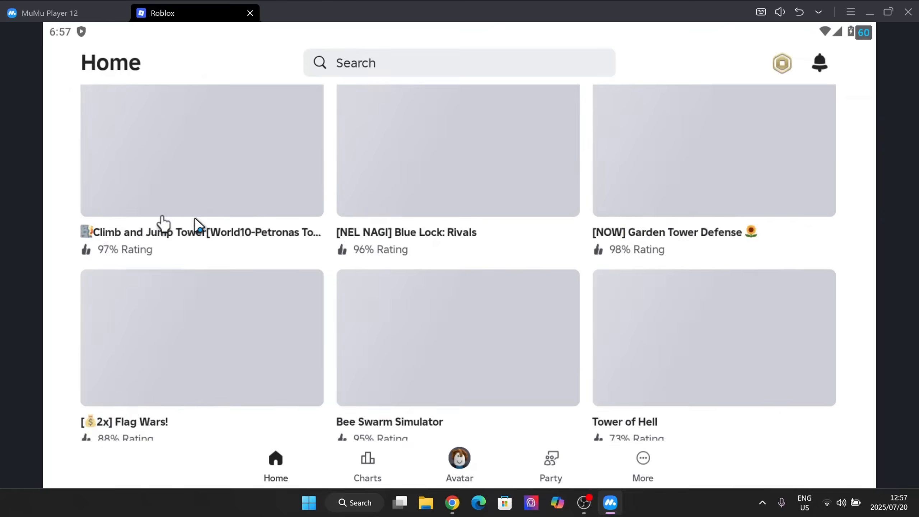
Open Grow a Garden from Roblox's Continue list and press Play to join.
scroll(up, 3)
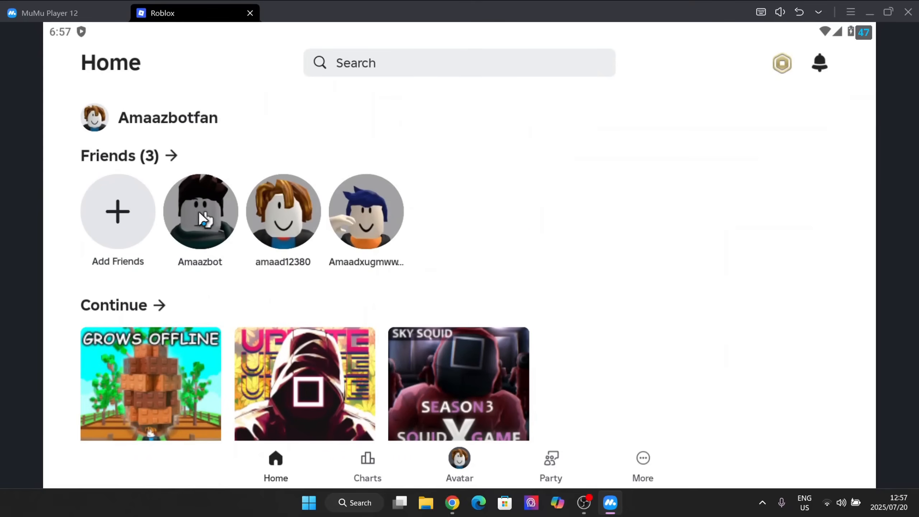
scroll(down, 3)
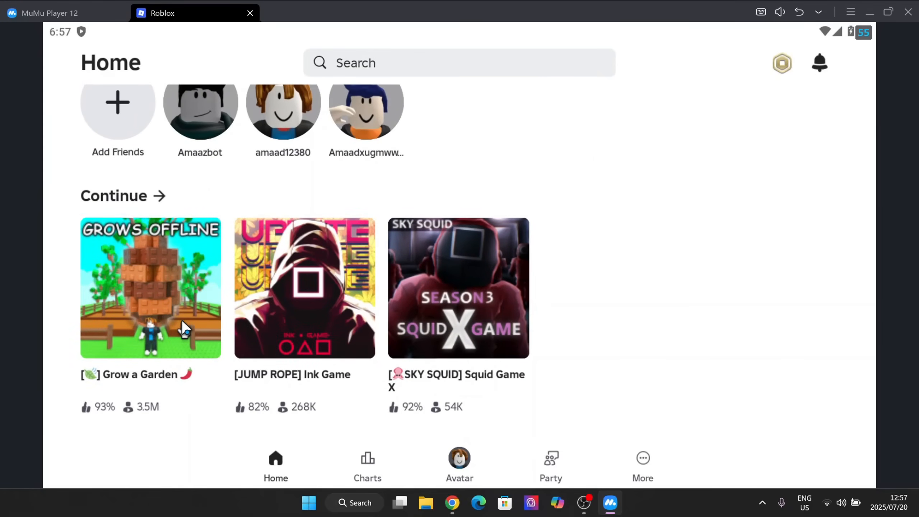
click(153, 291)
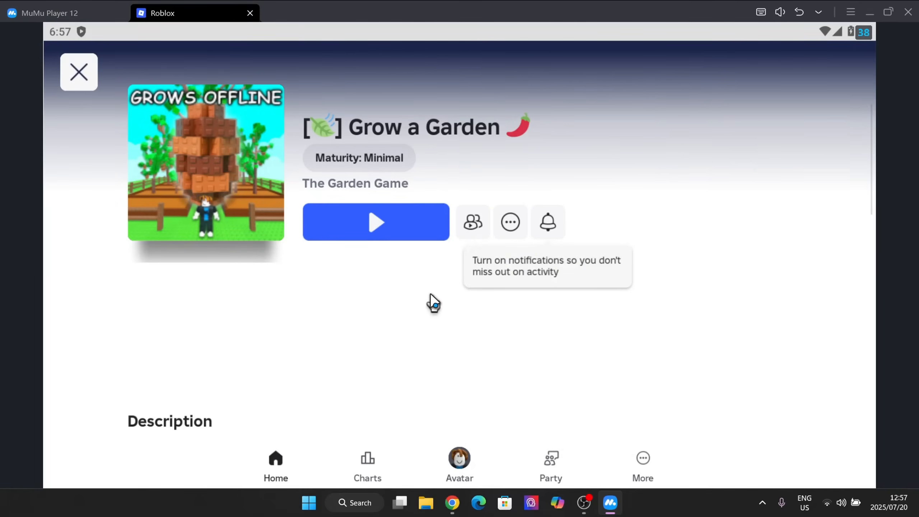
click(376, 222)
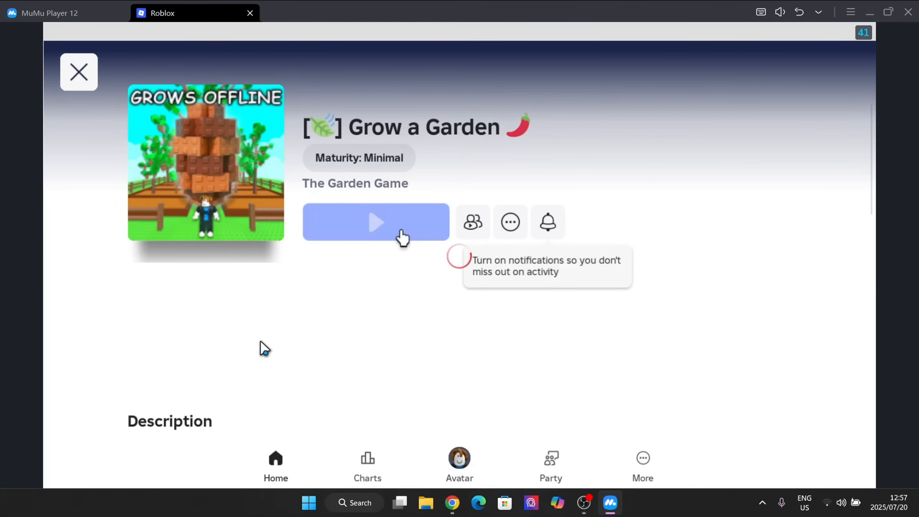
click(375, 222)
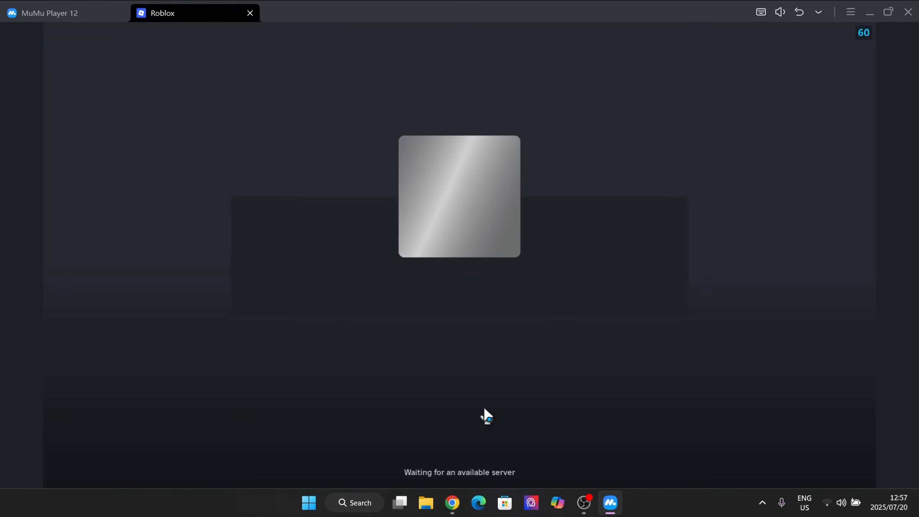
mouse_move(727, 413)
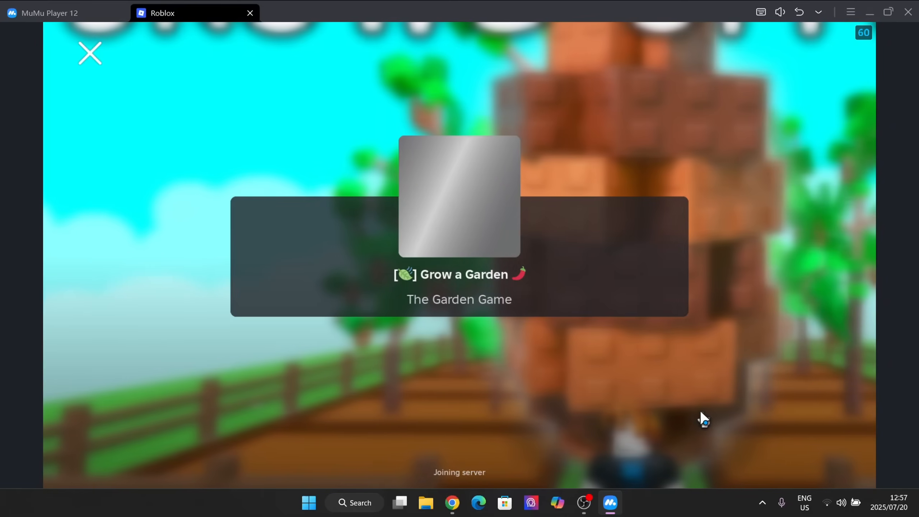
mouse_move(652, 354)
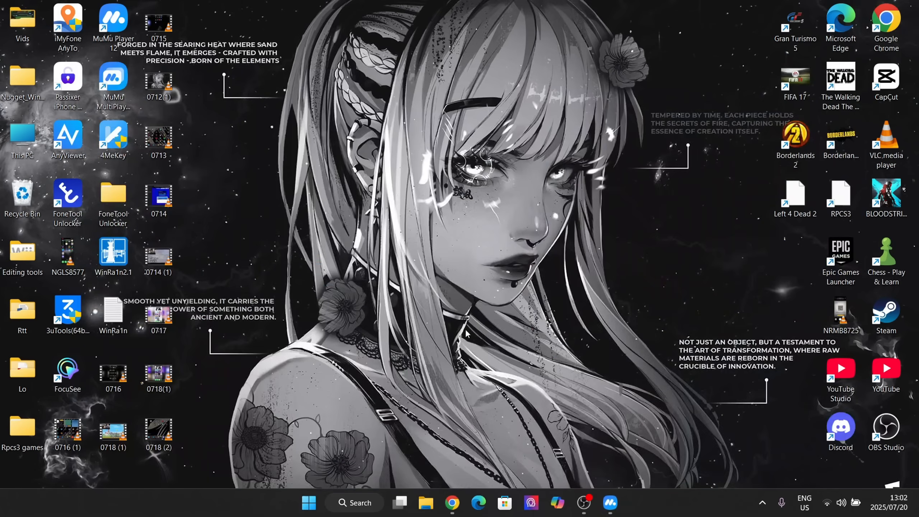
mouse_move(713, 485)
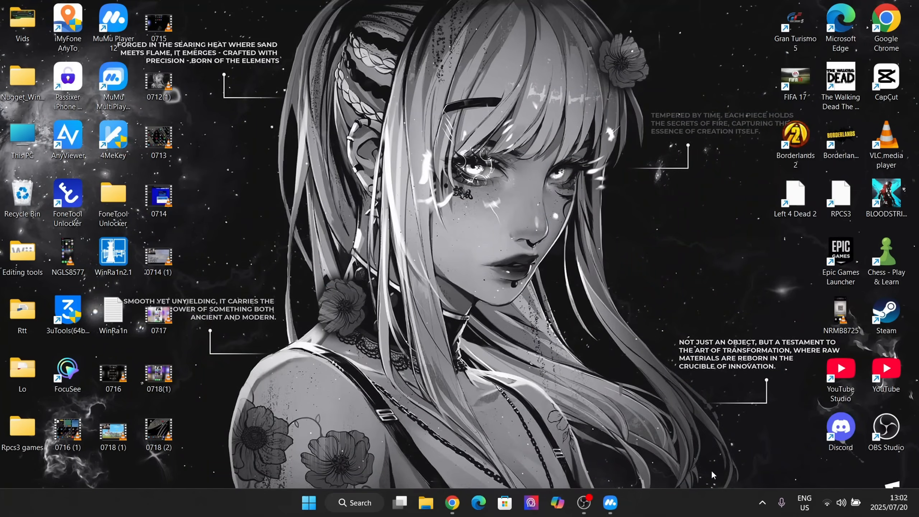